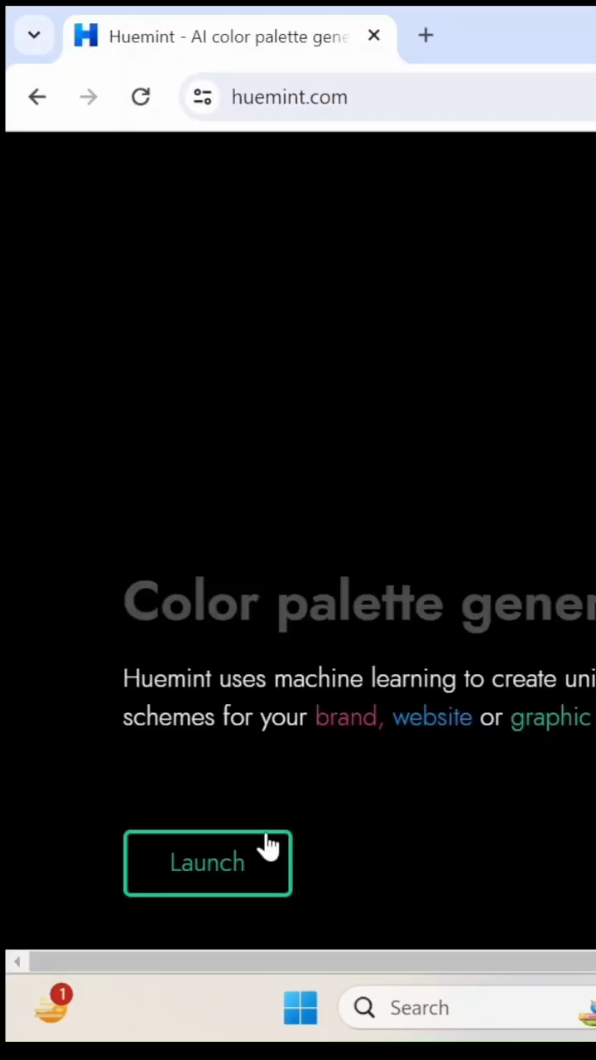
Launch the Huemint palette generator from the homepage.
{"action": "left_click", "coordinate": [207, 862]}
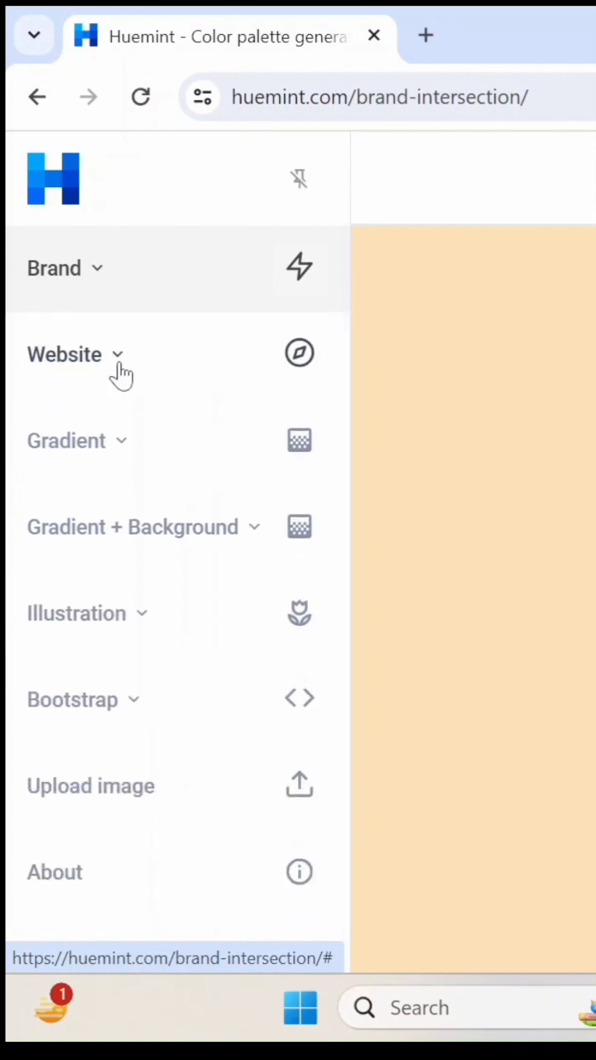
Choose the Website category's 1 Accent demo preview.
{"action": "left_click", "coordinate": [63, 354]}
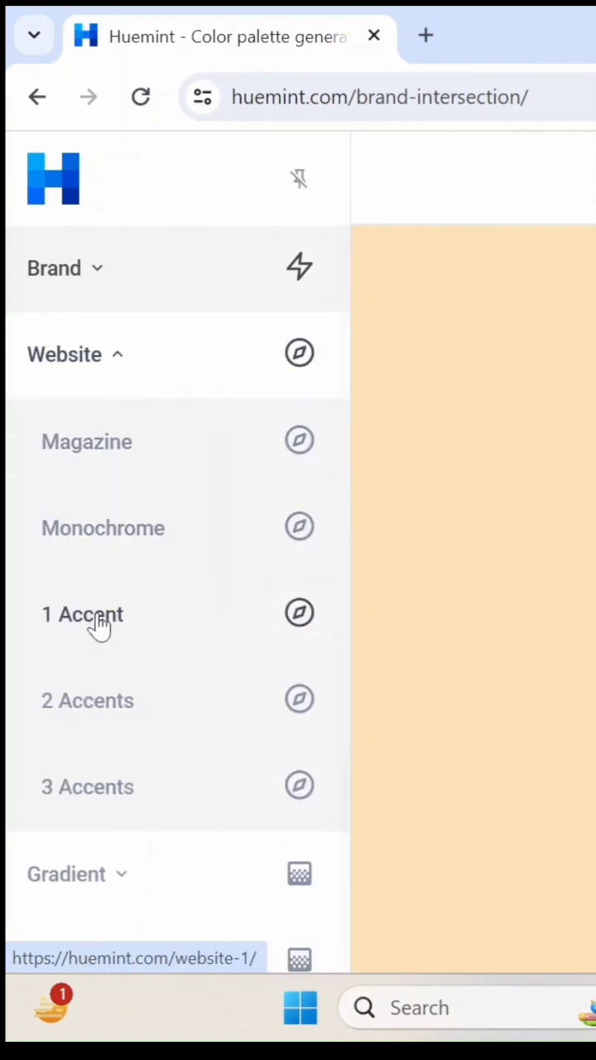
{"action": "left_click", "coordinate": [83, 613]}
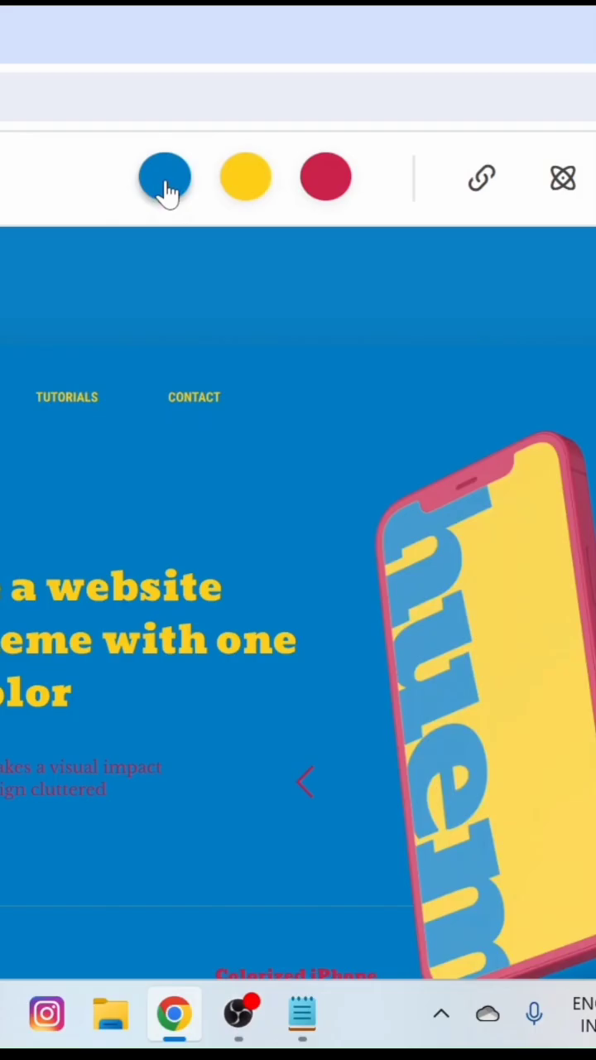
Lock the first blue colour #007bc2 and generate a new matching palette.
{"action": "left_click", "coordinate": [164, 176]}
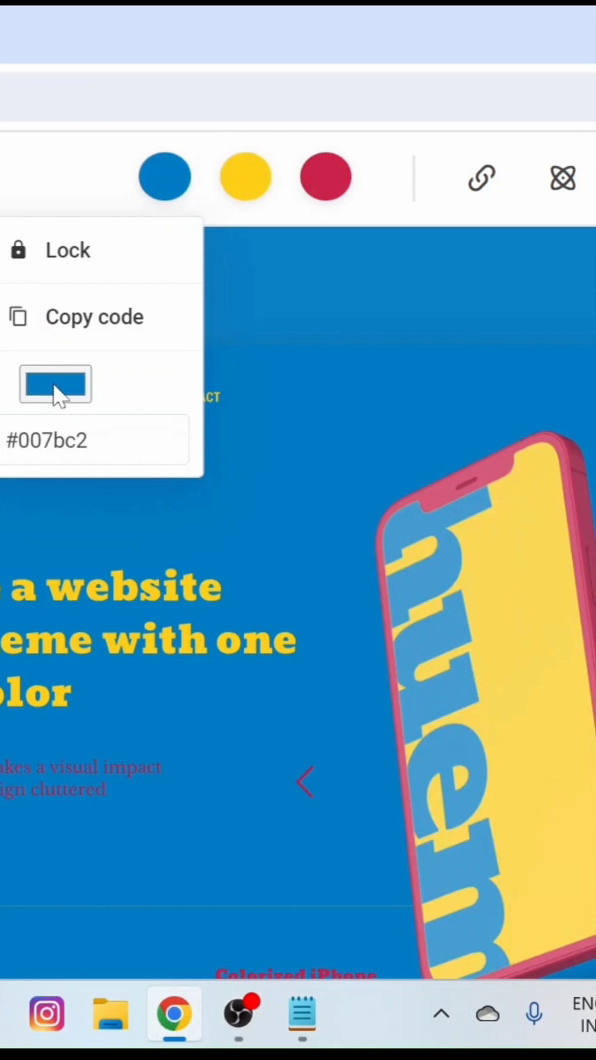
{"action": "left_click", "coordinate": [57, 385]}
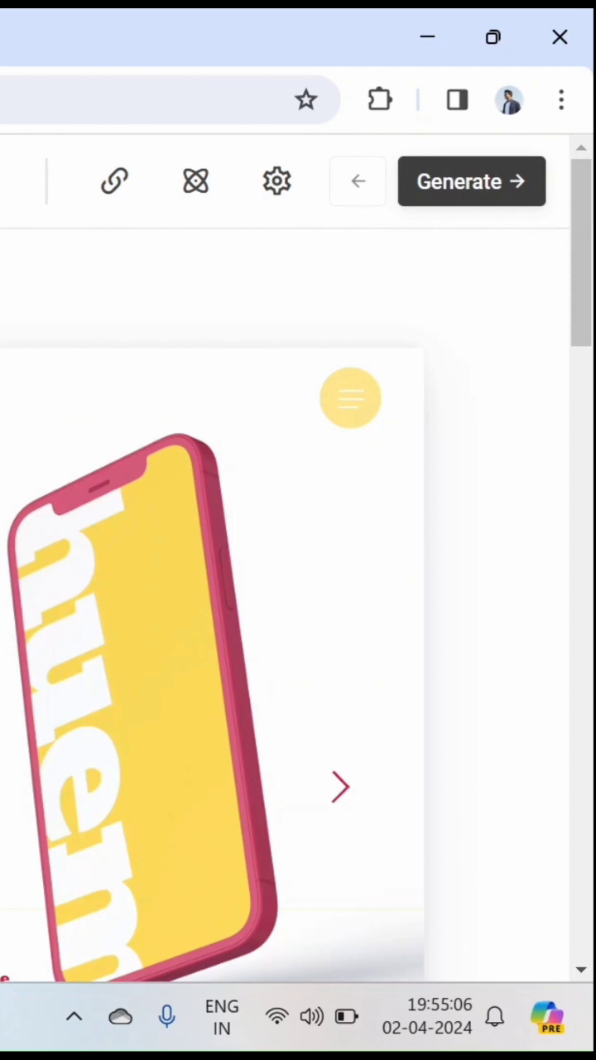
{"action": "mouse_move", "coordinate": [430, 199]}
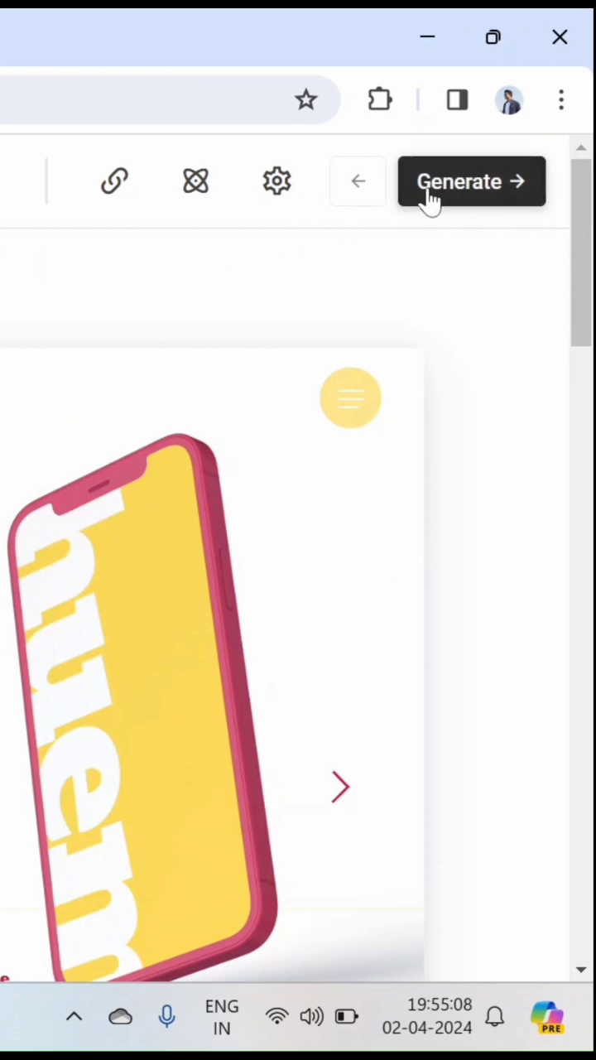
{"action": "left_click", "coordinate": [470, 182]}
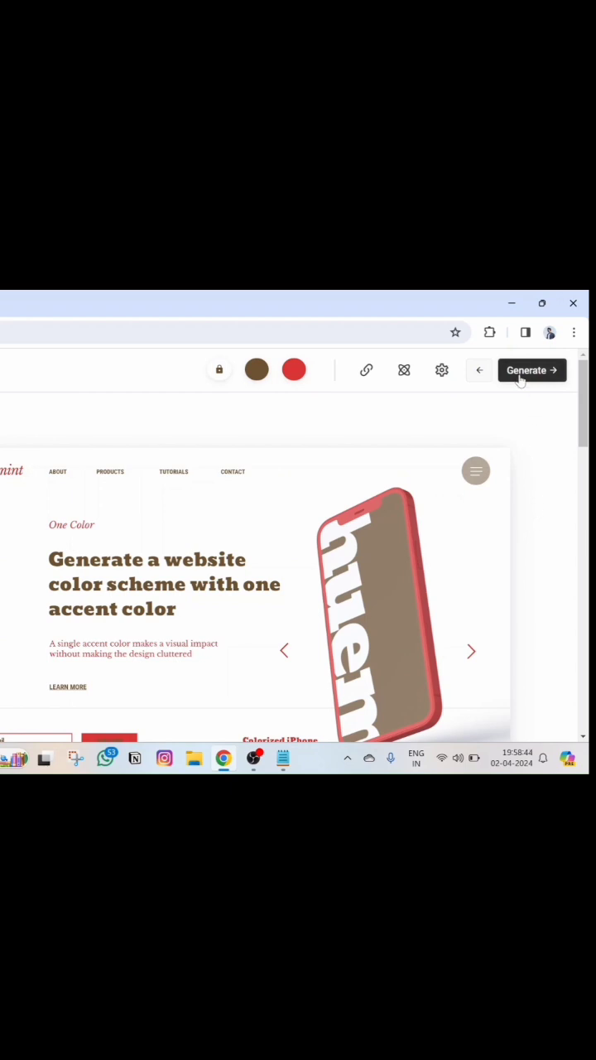
Generate two more palettes, restyling the preview in maroon-orange then navy-pink.
{"action": "left_click", "coordinate": [532, 371]}
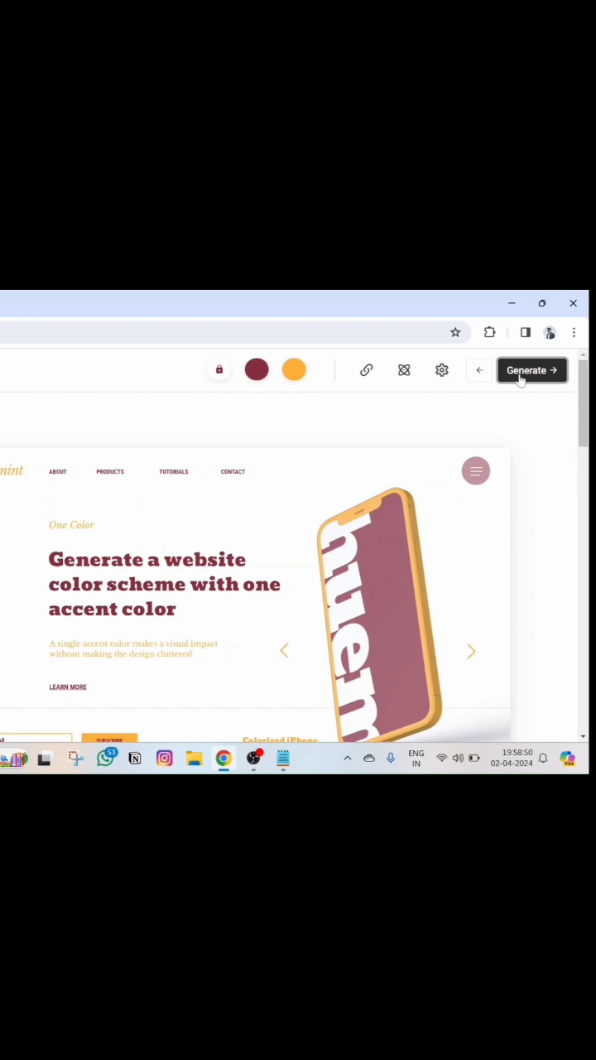
{"action": "left_click", "coordinate": [531, 371]}
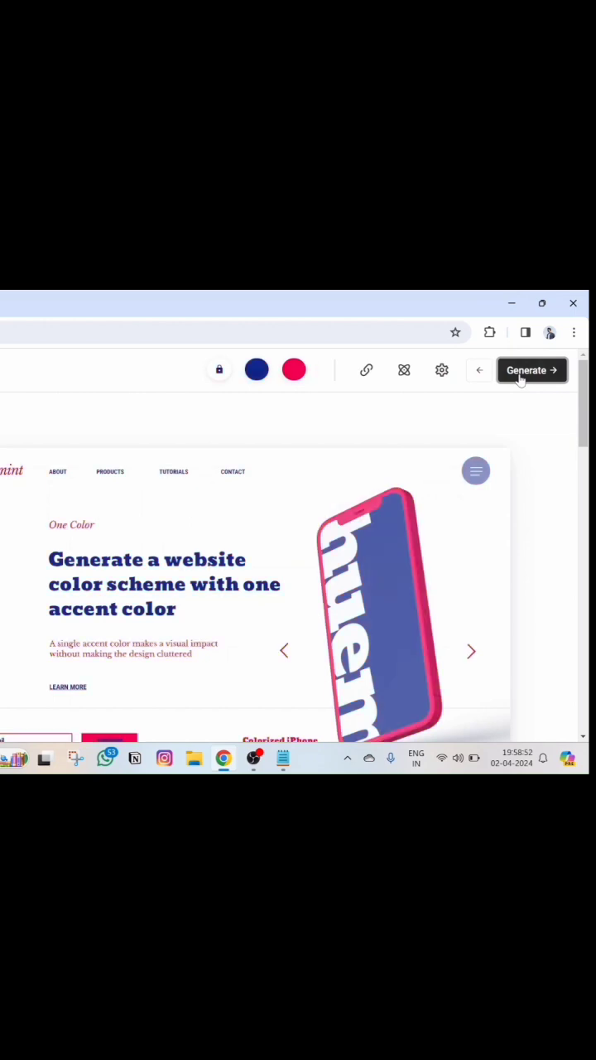